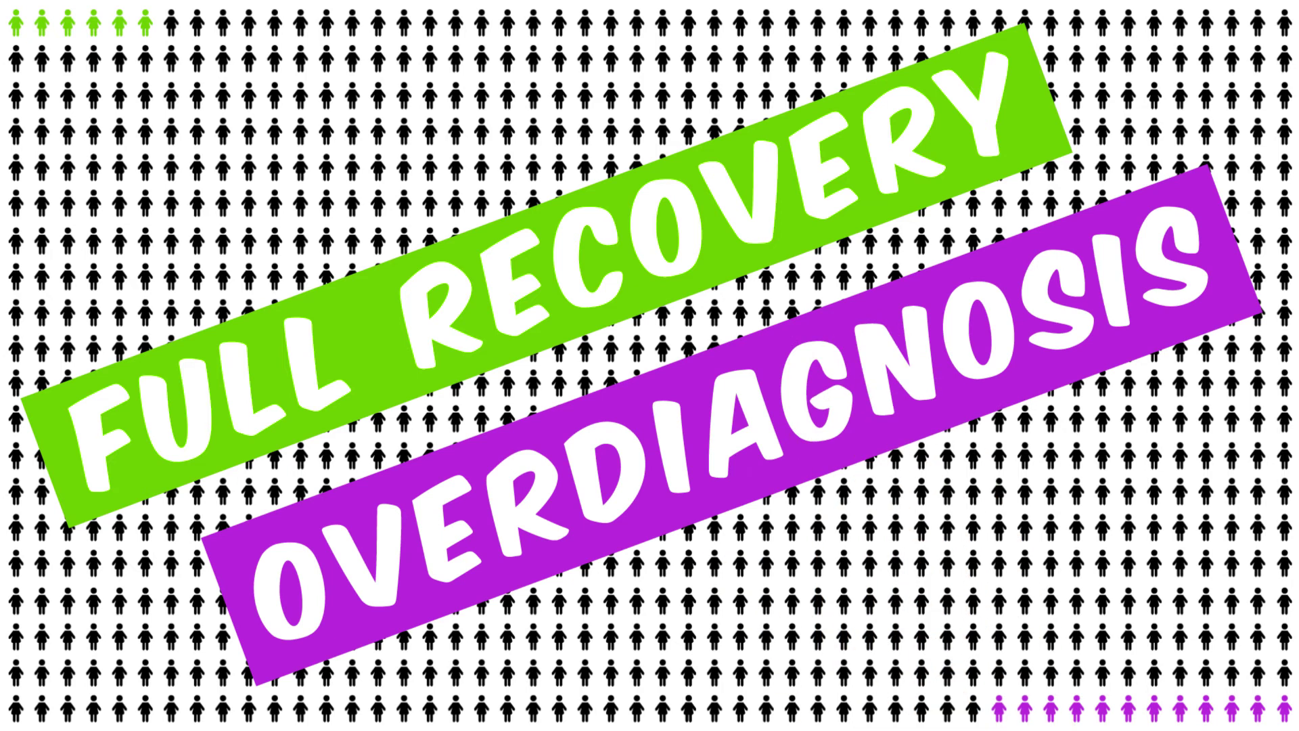
{"action": "scroll", "scroll_direction": "down", "scroll_amount": 3}
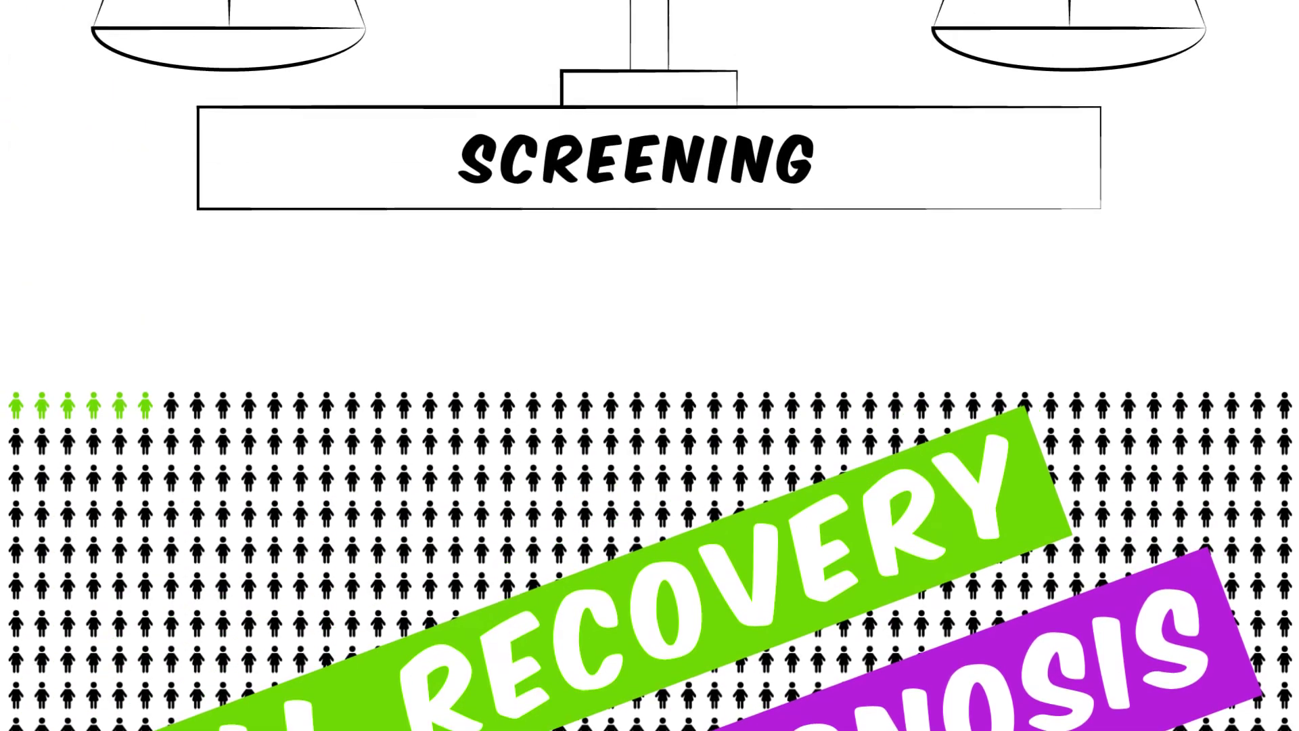